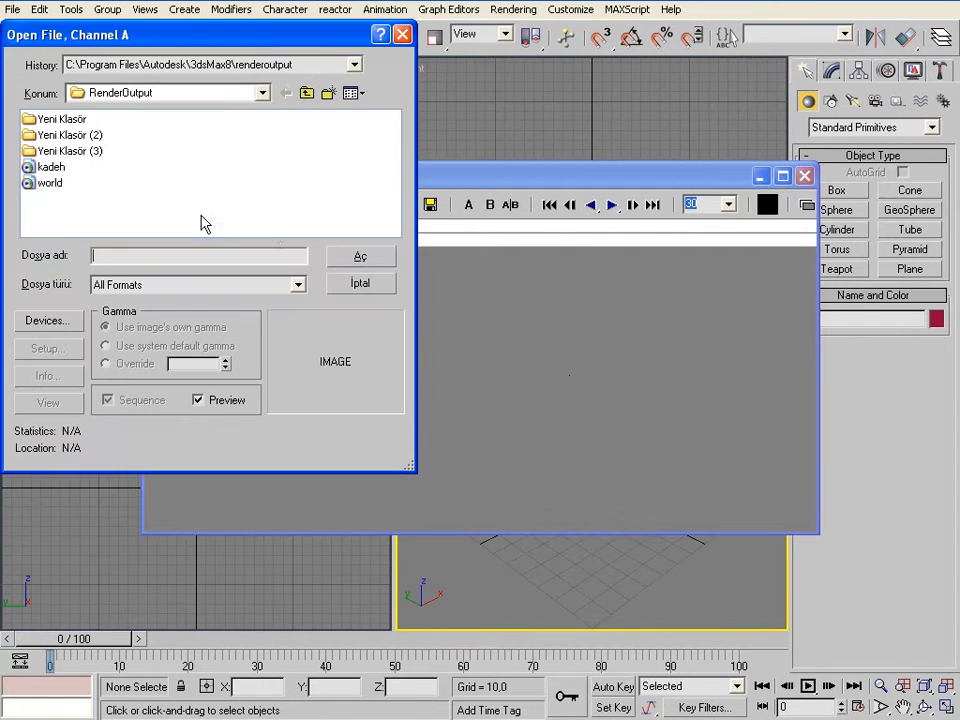
Step: Load the storyboard image file into RAM Player Channel A as 8 frames at 720×576
left_click(354, 64)
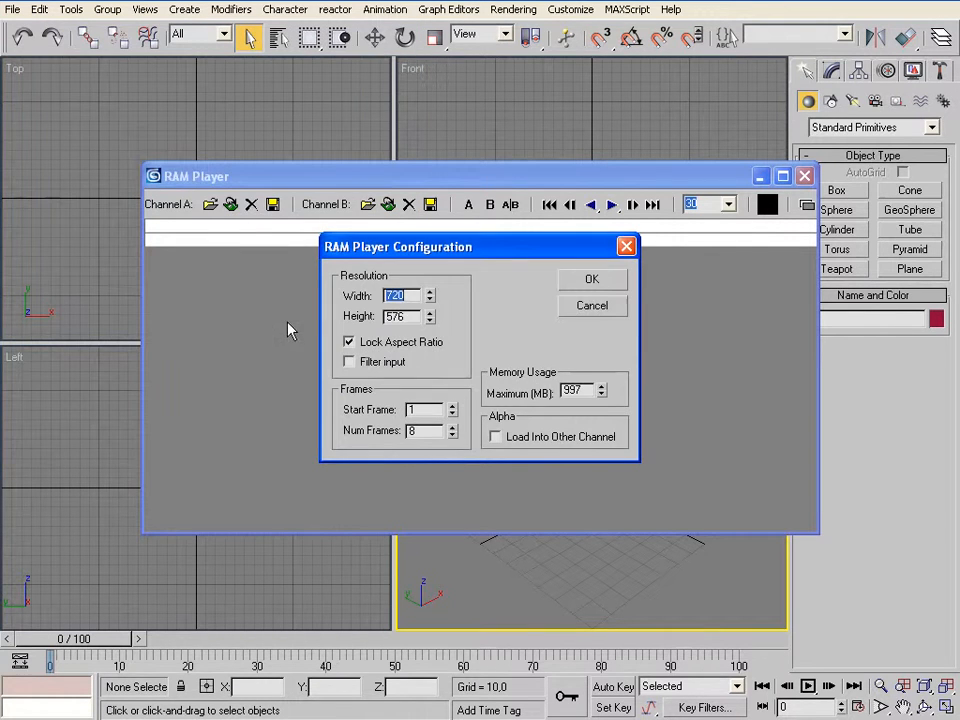
left_click(592, 280)
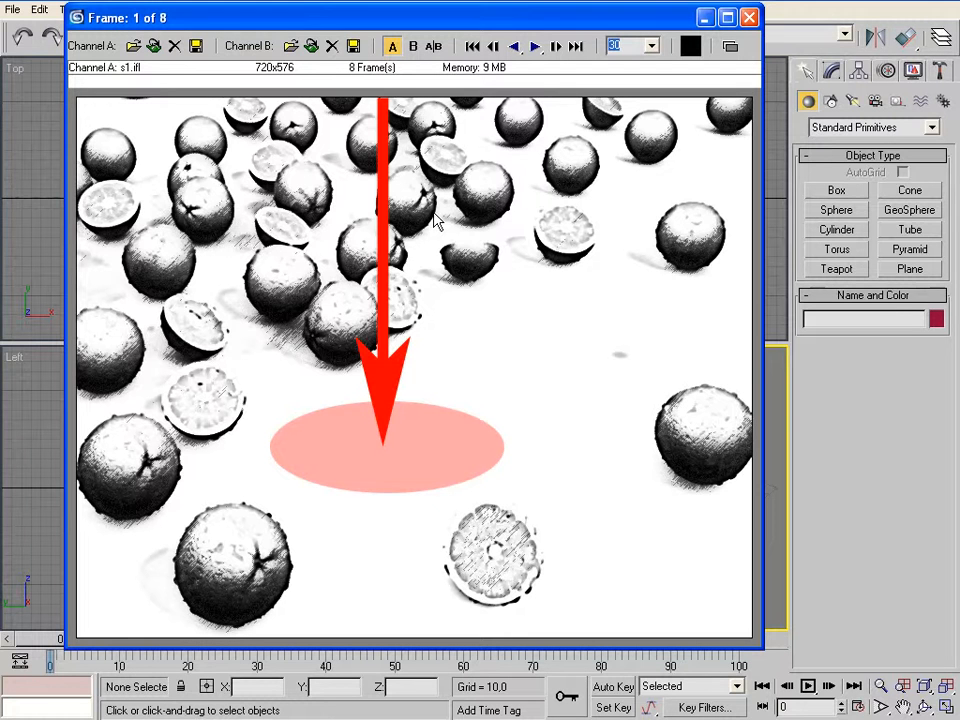
mouse_move(436, 318)
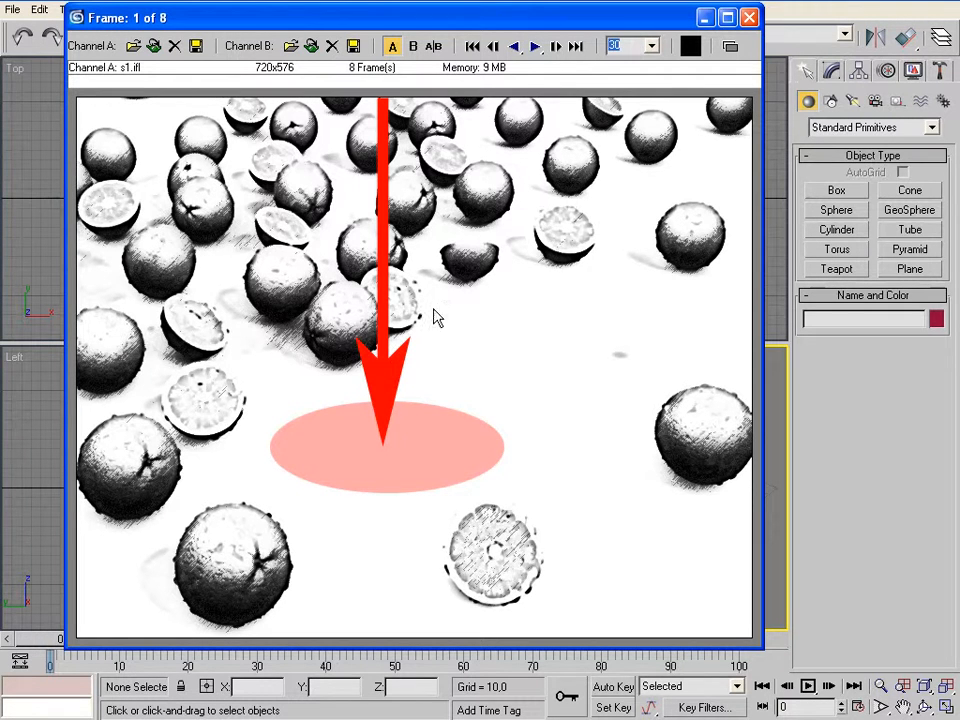
mouse_move(472, 248)
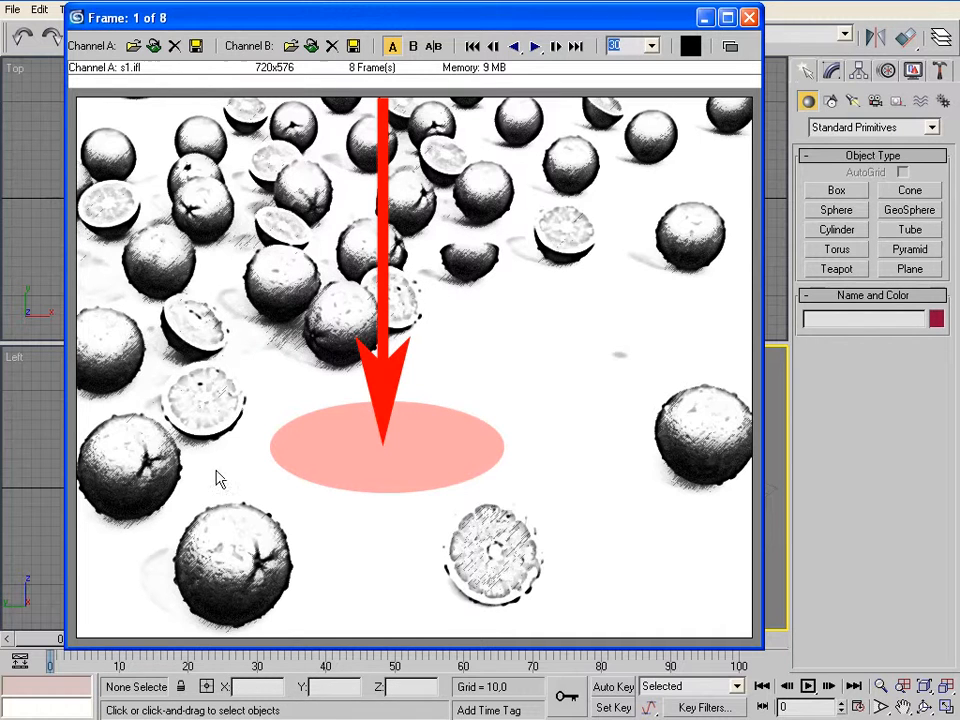
mouse_move(288, 228)
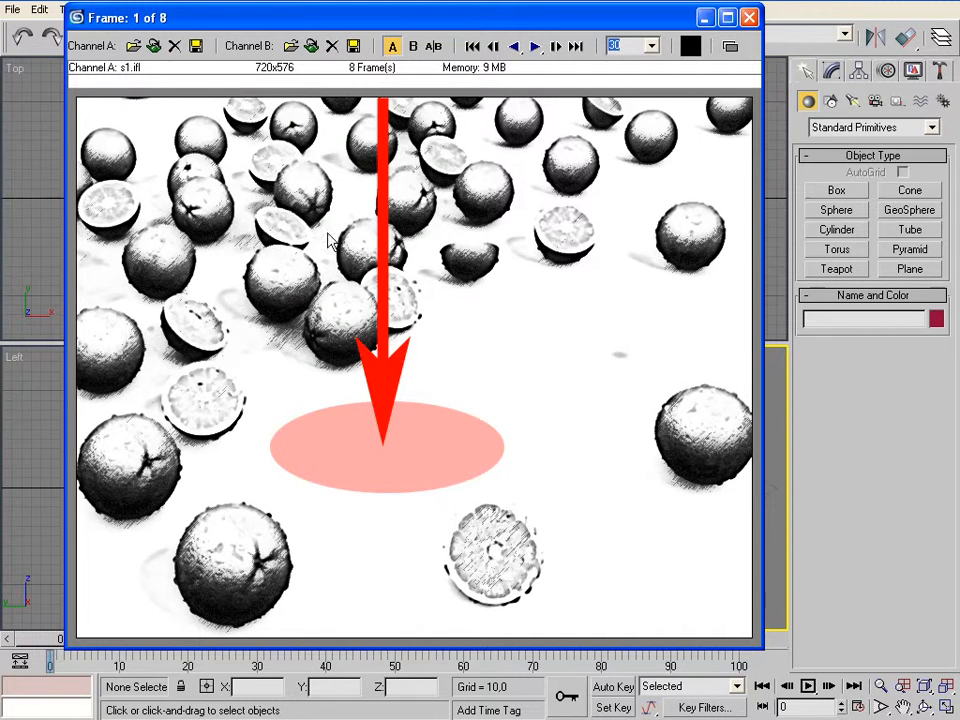
mouse_move(208, 368)
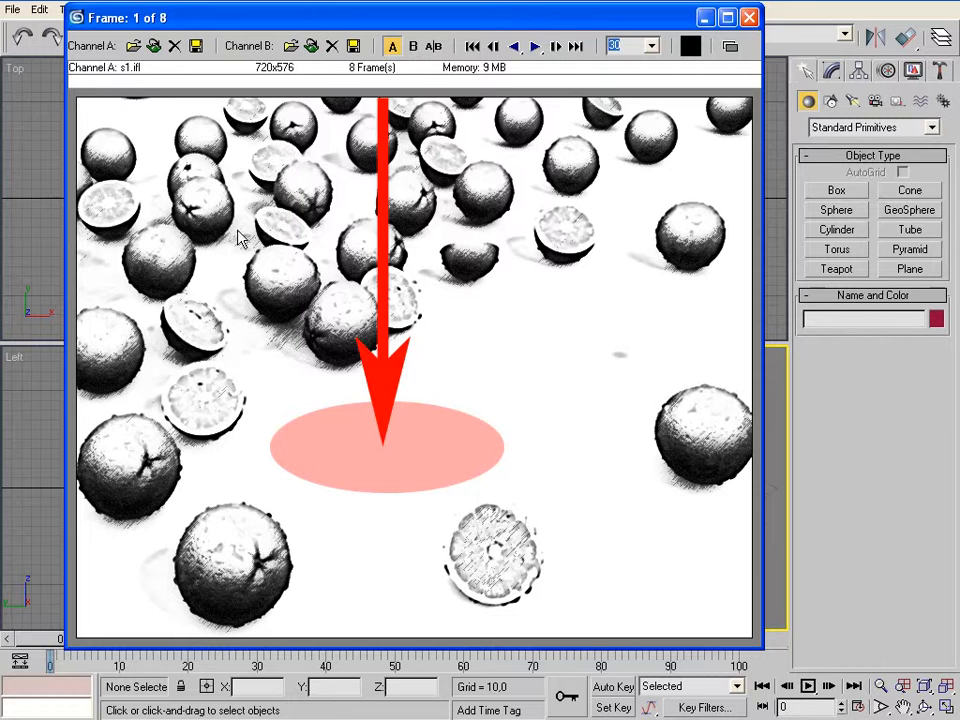
mouse_move(496, 198)
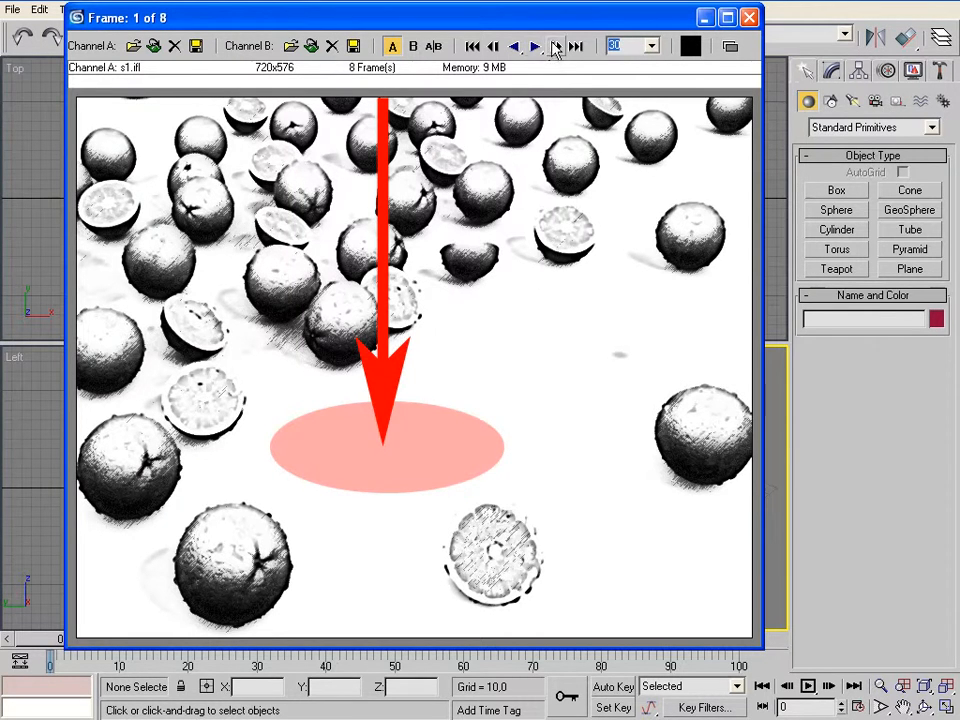
Step: Advance the RAM Player two frames to frame 3, the cracked melon among the oranges
left_click(556, 46)
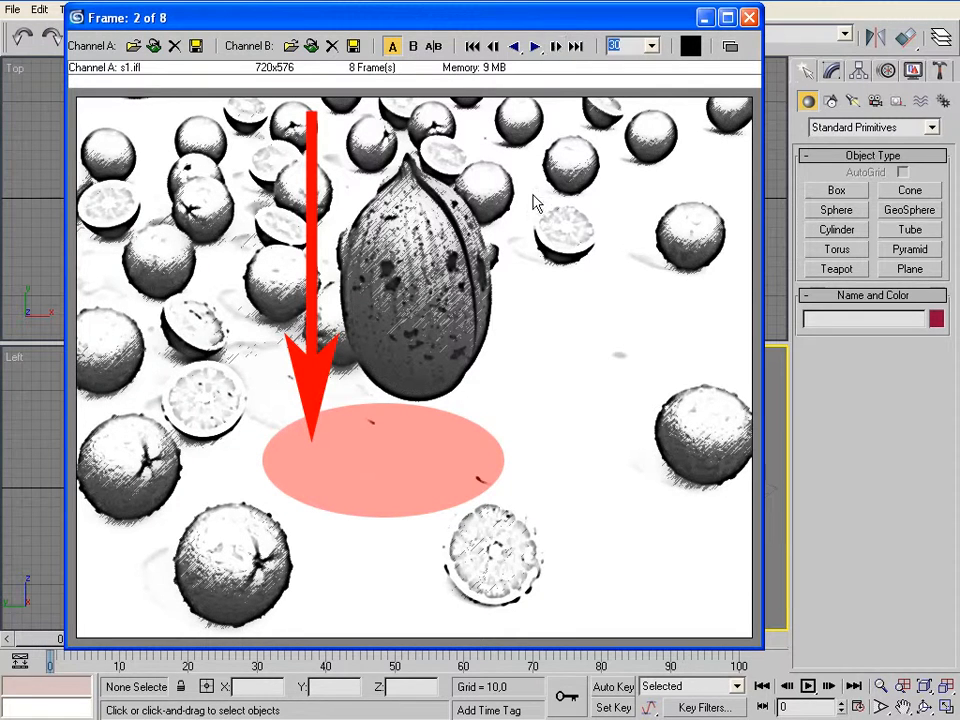
mouse_move(572, 364)
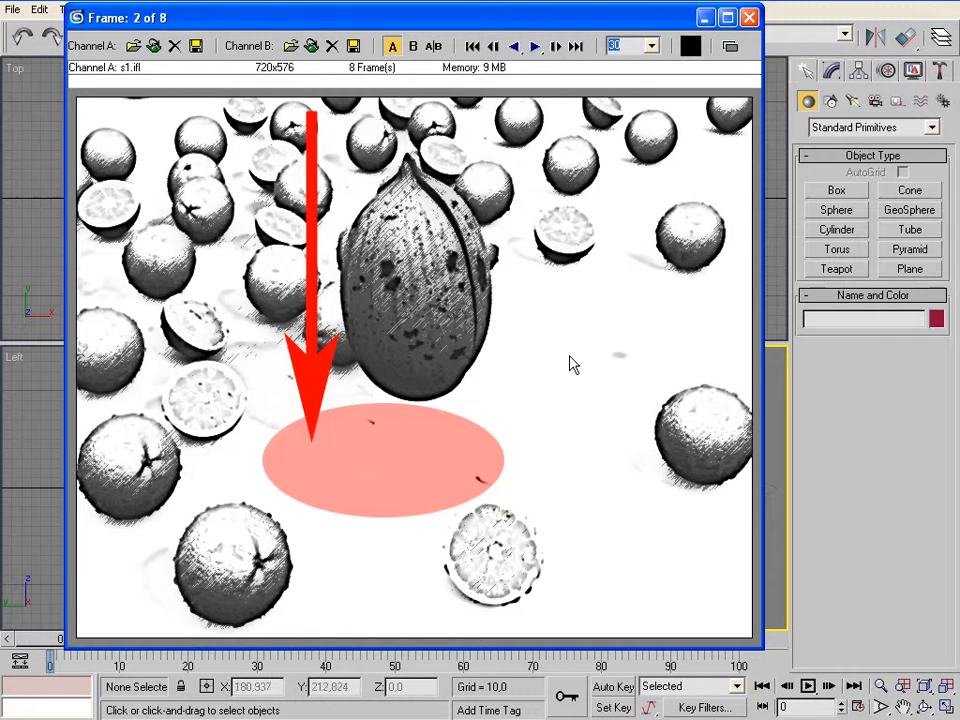
mouse_move(484, 430)
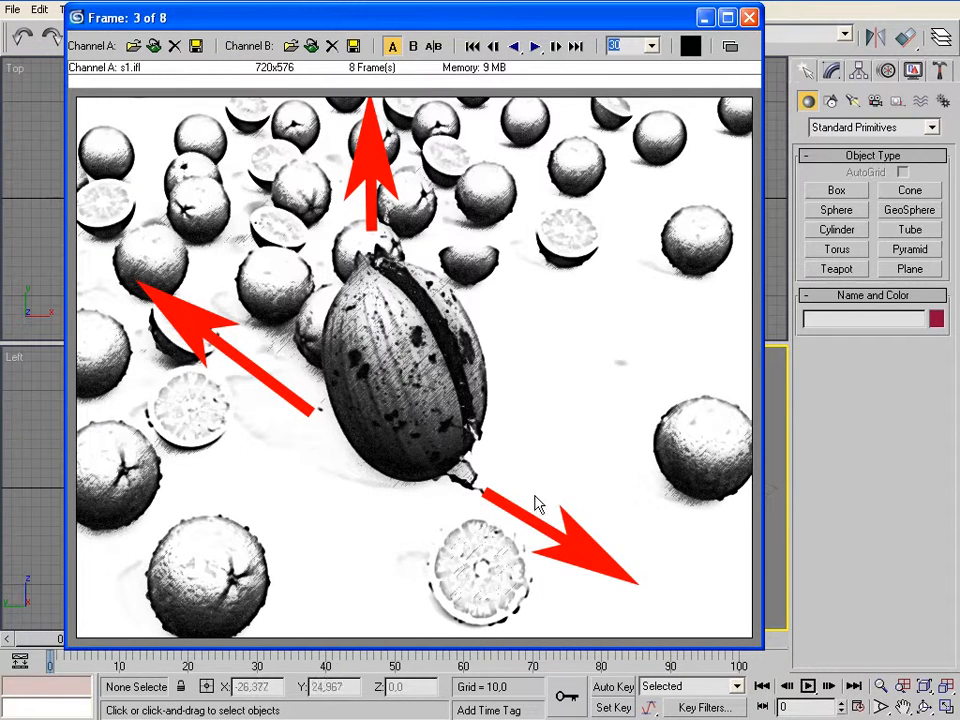
mouse_move(564, 490)
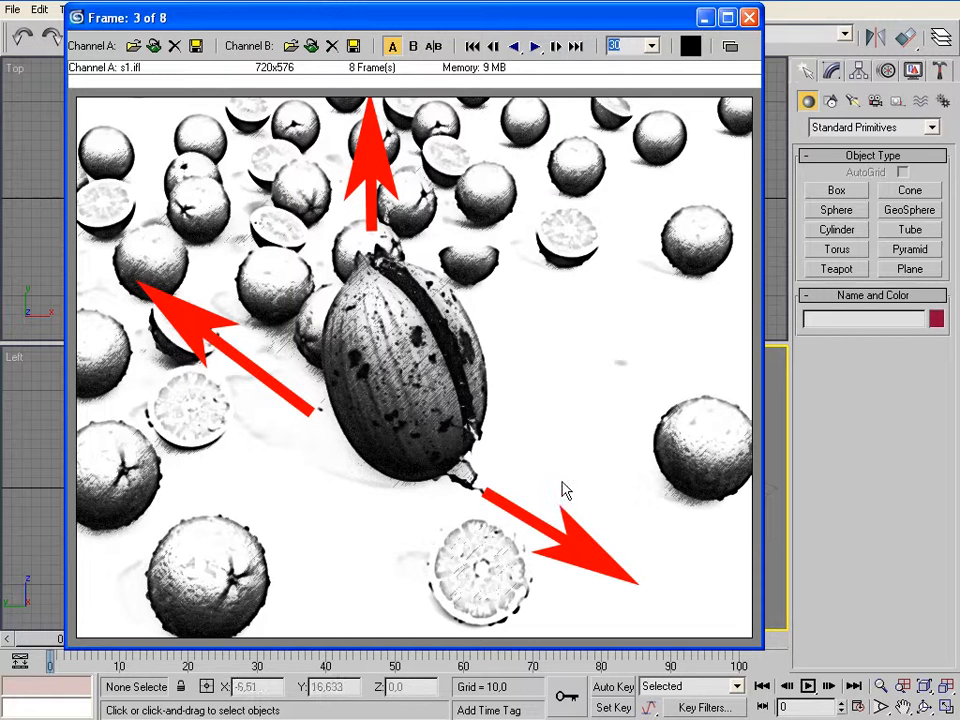
mouse_move(538, 488)
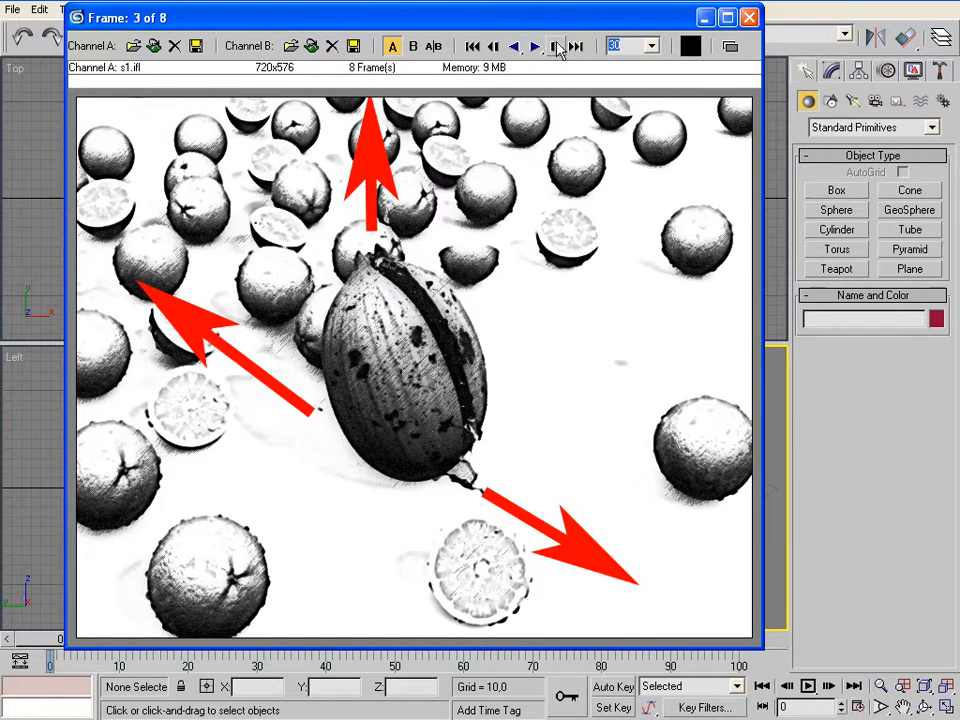
left_click(534, 46)
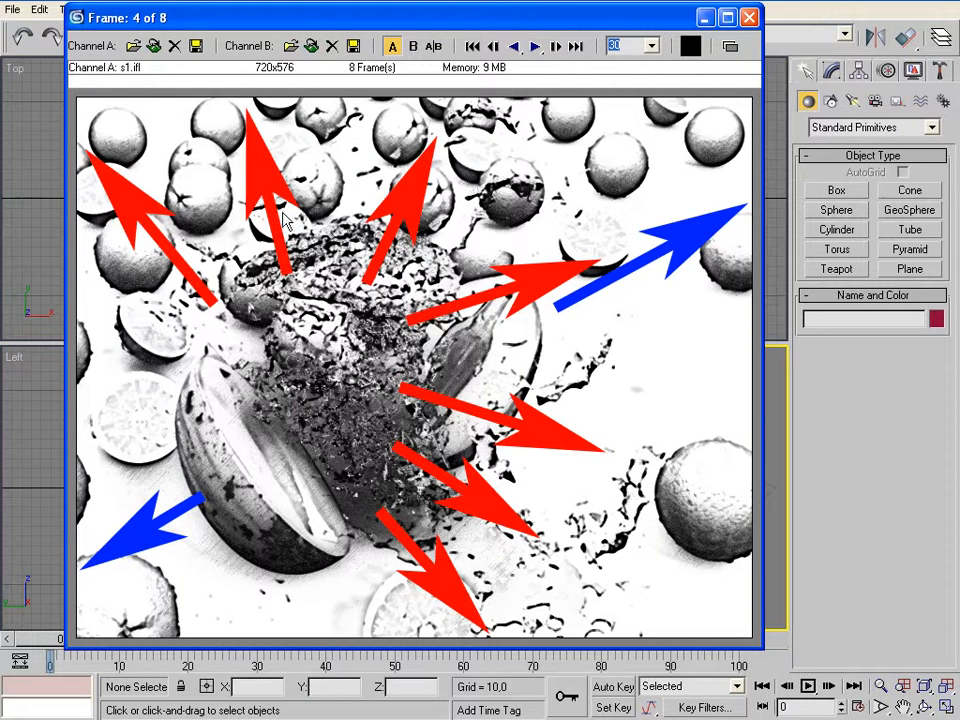
mouse_move(464, 410)
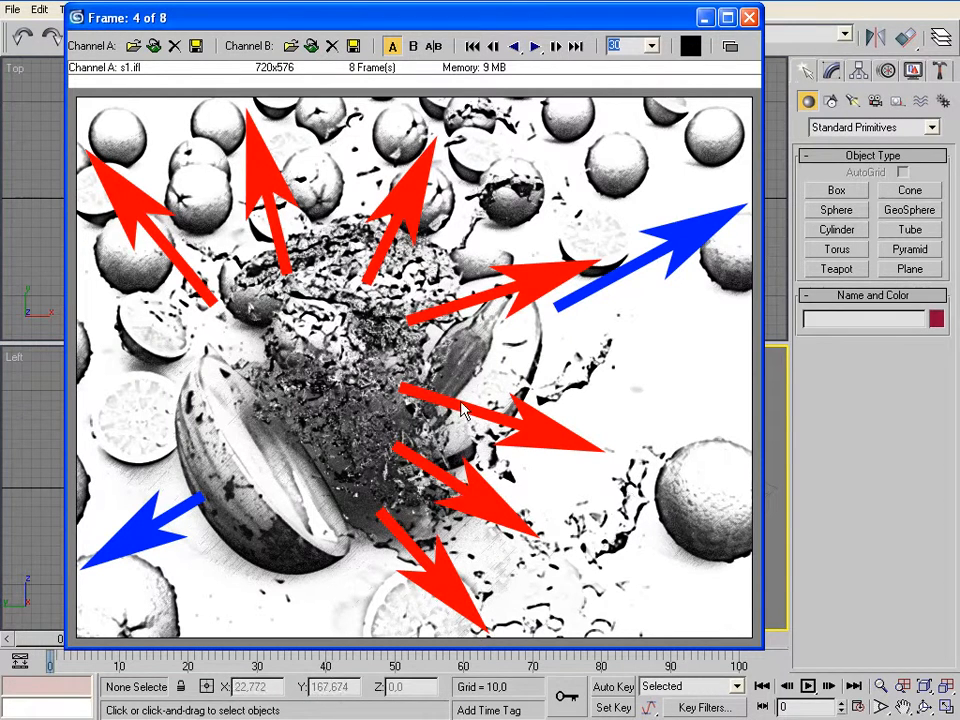
mouse_move(404, 444)
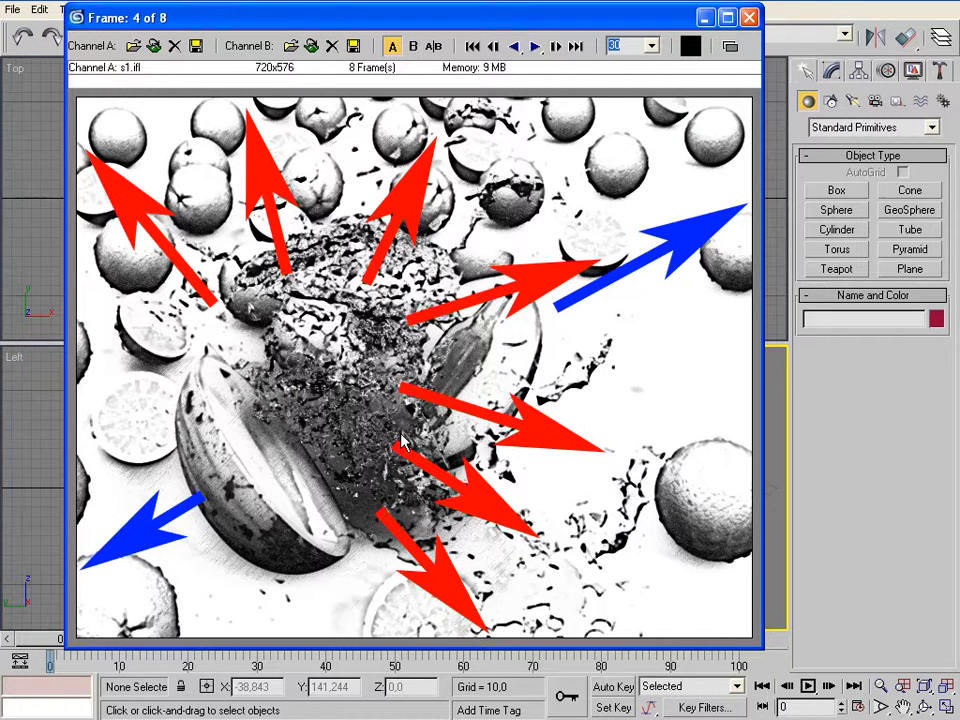
mouse_move(430, 418)
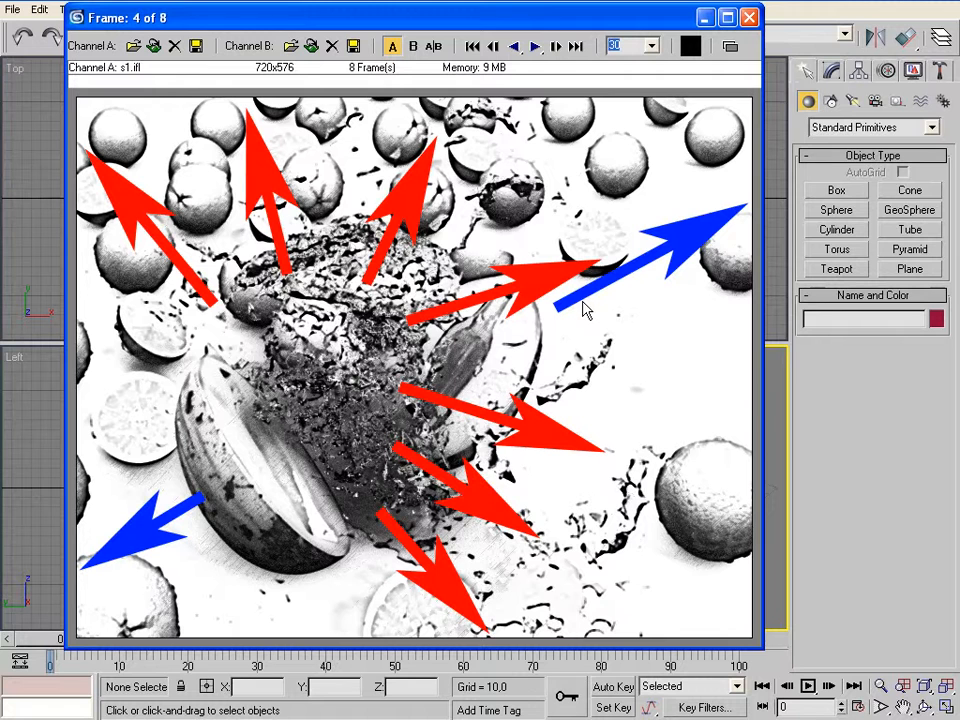
mouse_move(164, 548)
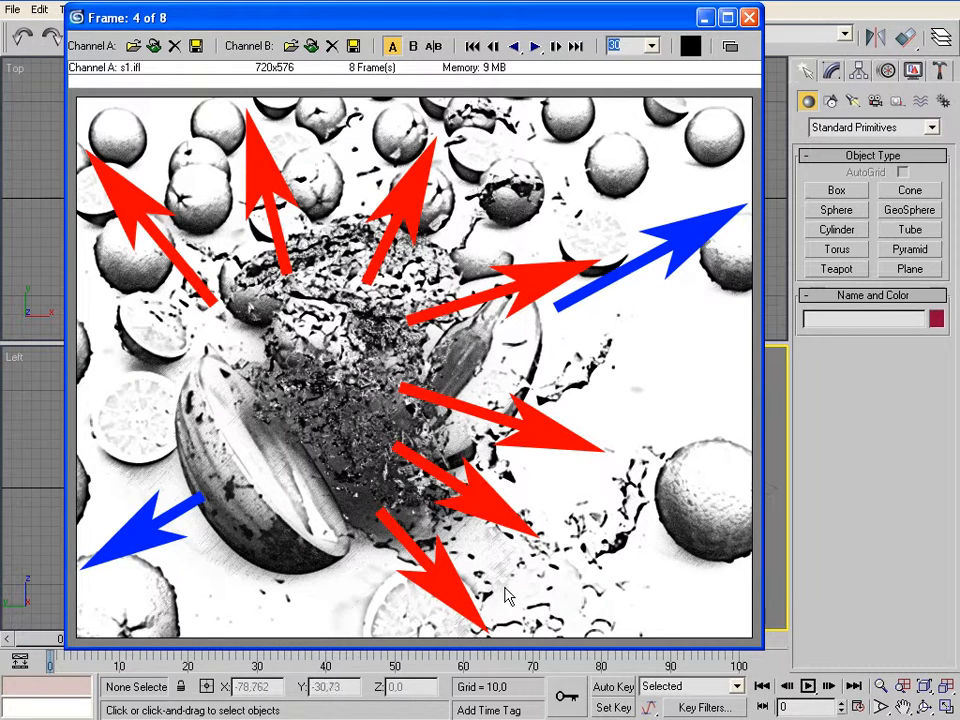
Step: Advance one frame to frame 4, the melon bursting apart with red and blue arrows
left_click(556, 46)
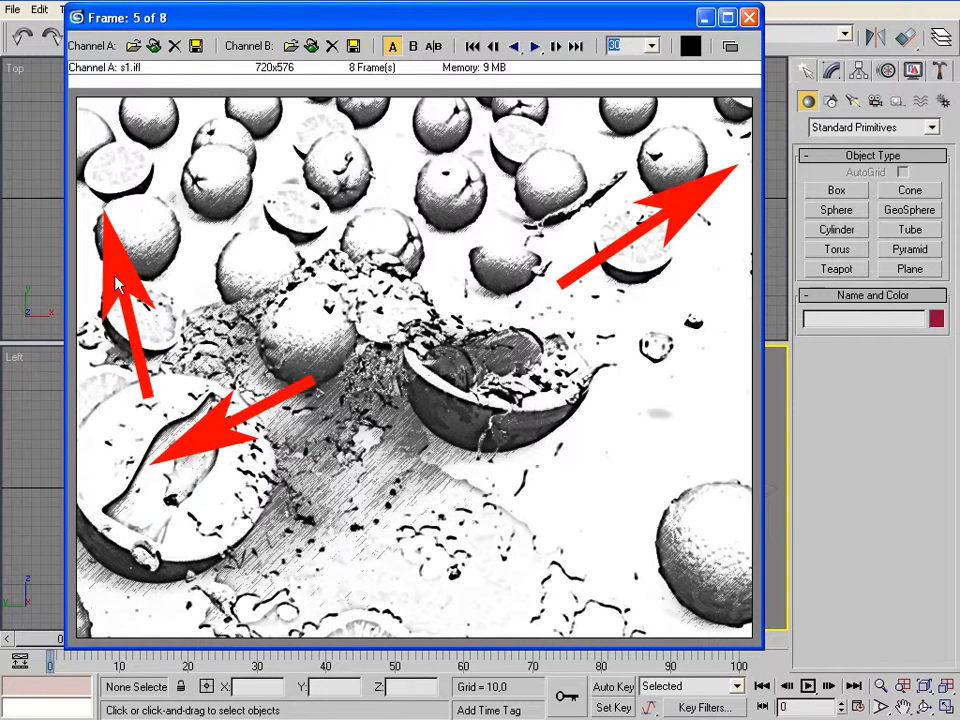
mouse_move(120, 136)
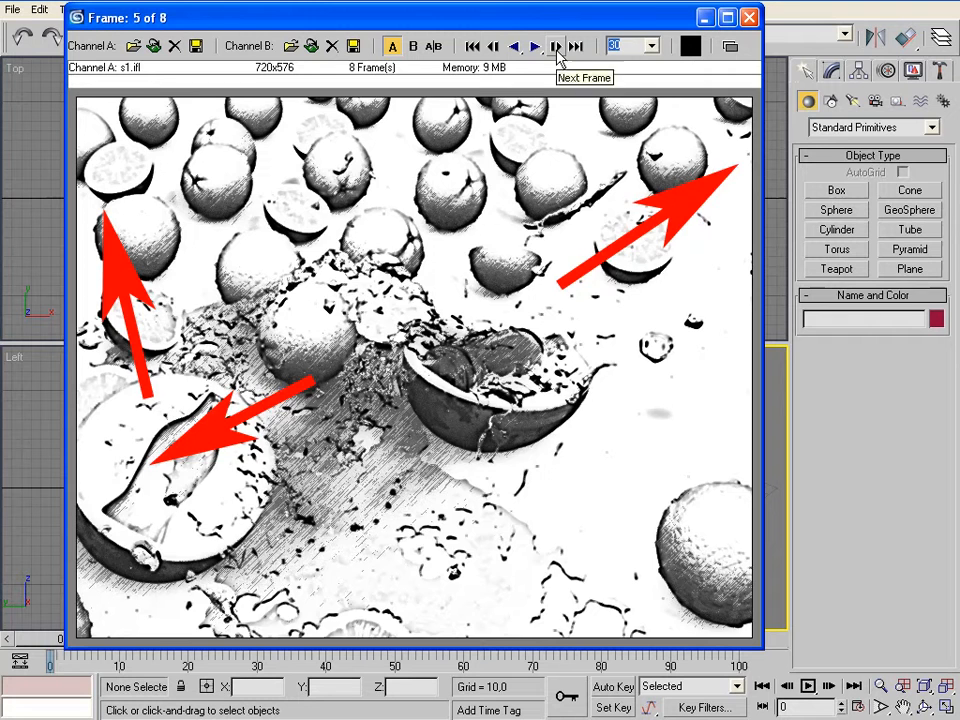
Step: Advance two frames to frame 7, the halved melon holding the bottle with green arrows
left_click(556, 46)
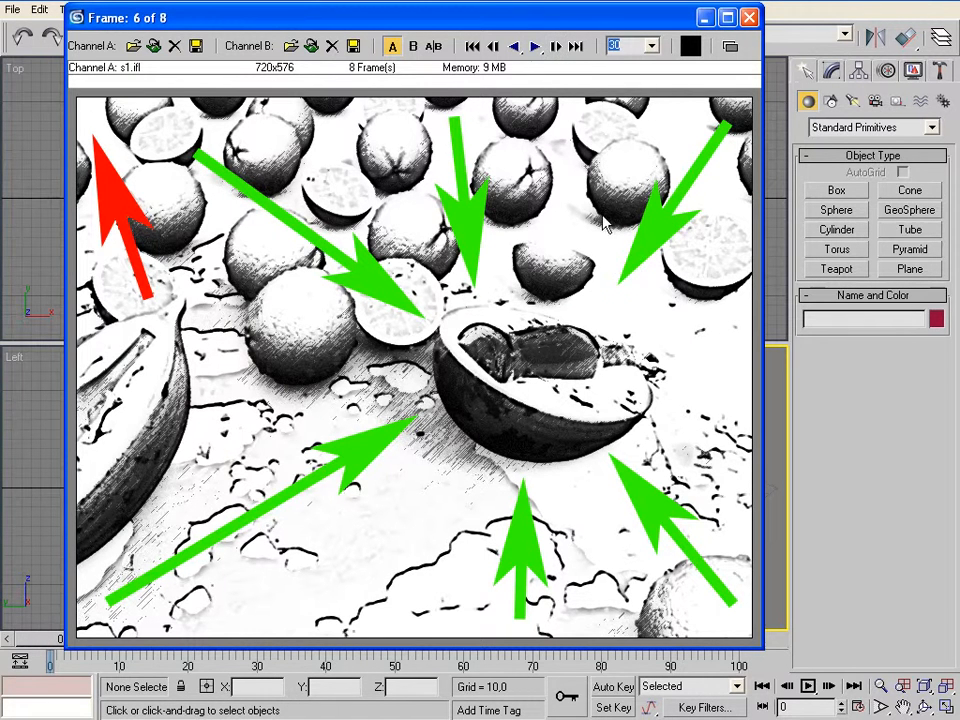
mouse_move(308, 392)
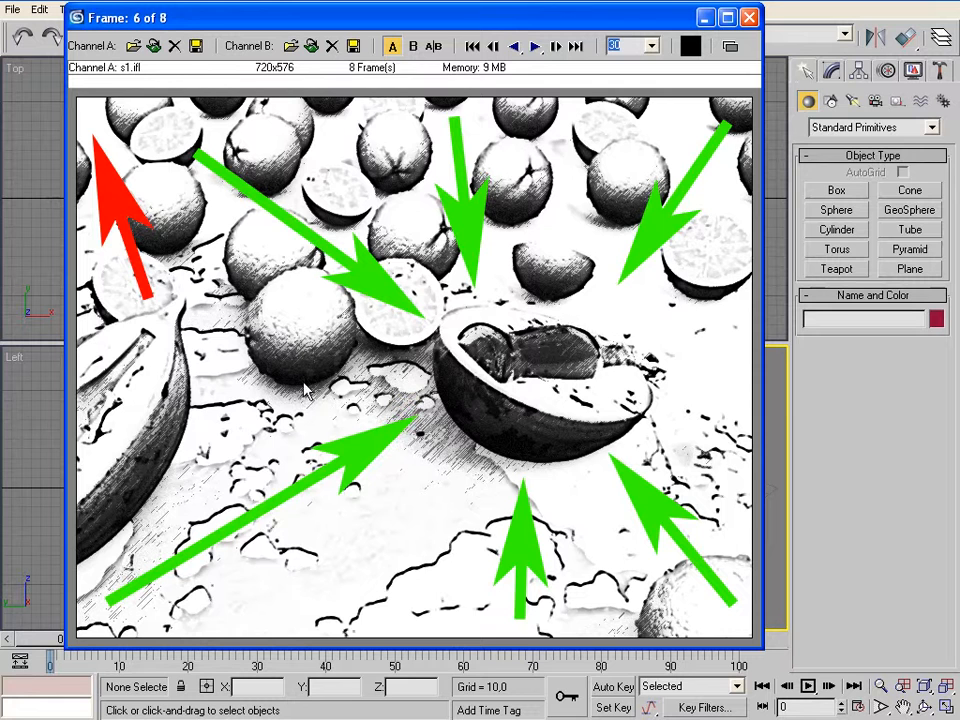
mouse_move(550, 496)
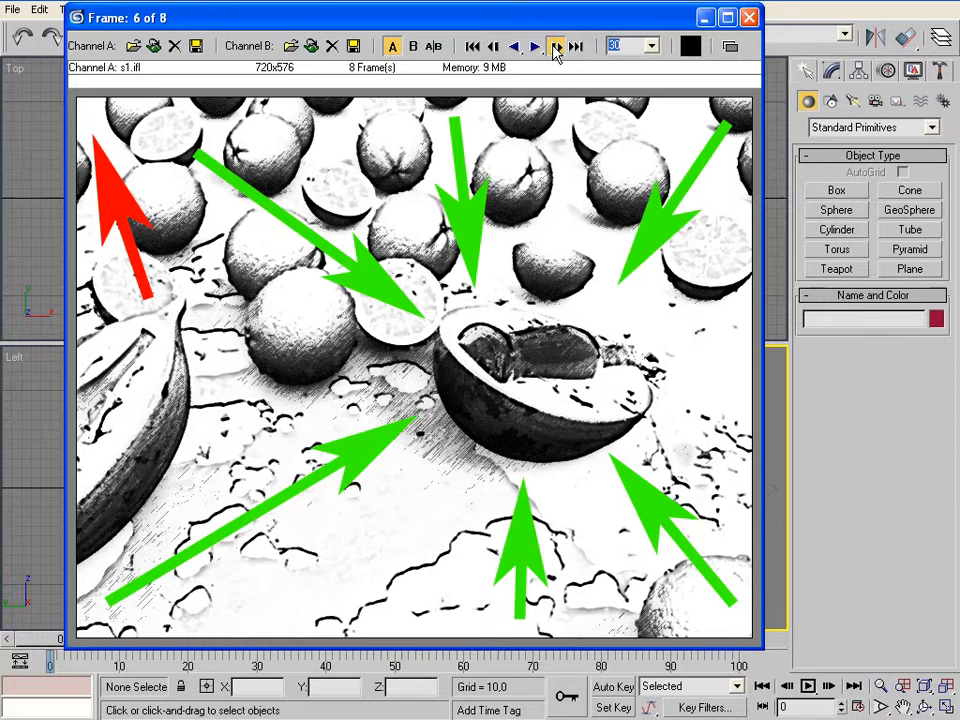
left_click(556, 46)
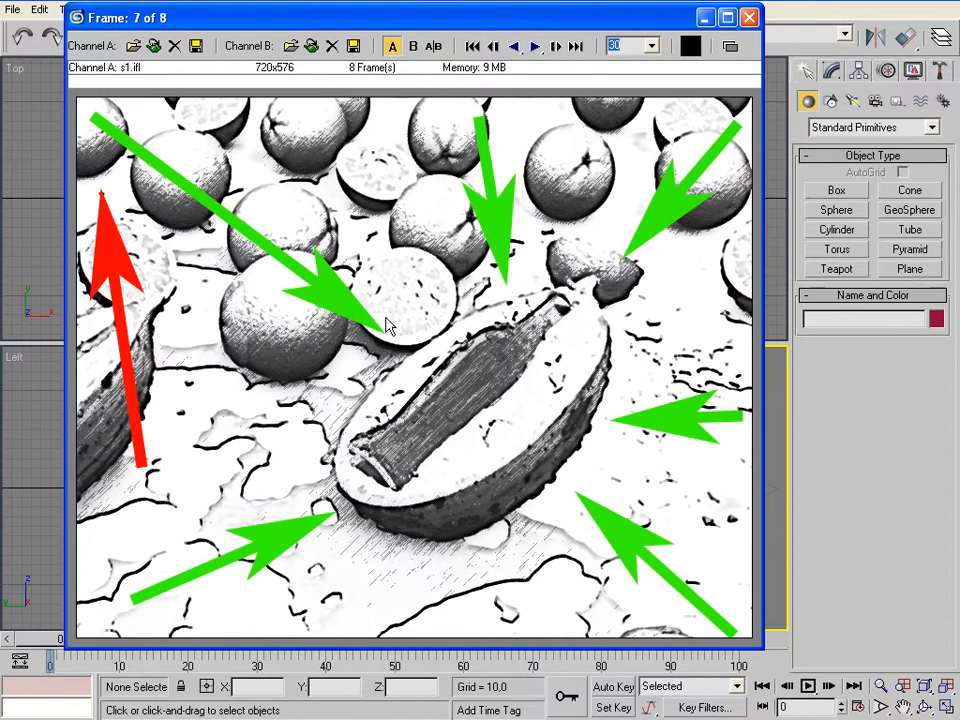
mouse_move(158, 378)
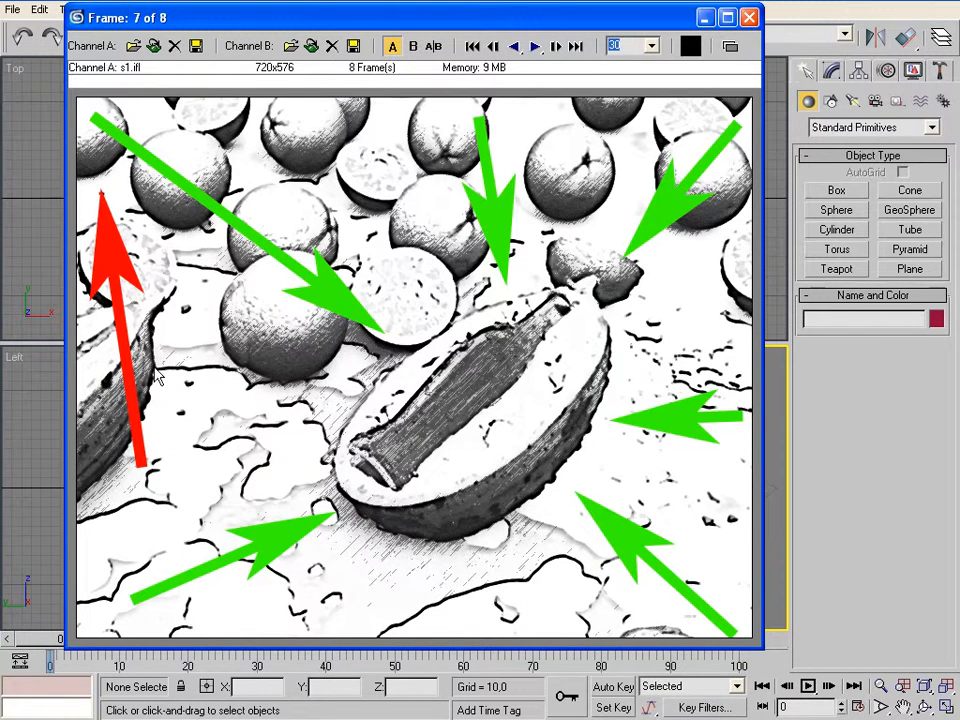
mouse_move(120, 324)
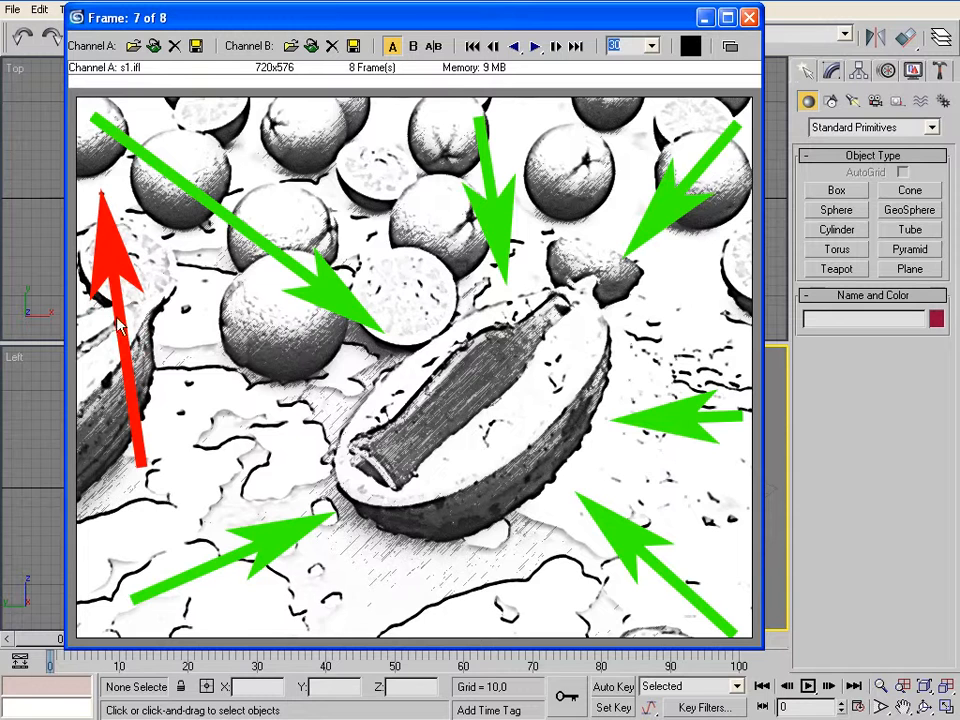
mouse_move(262, 216)
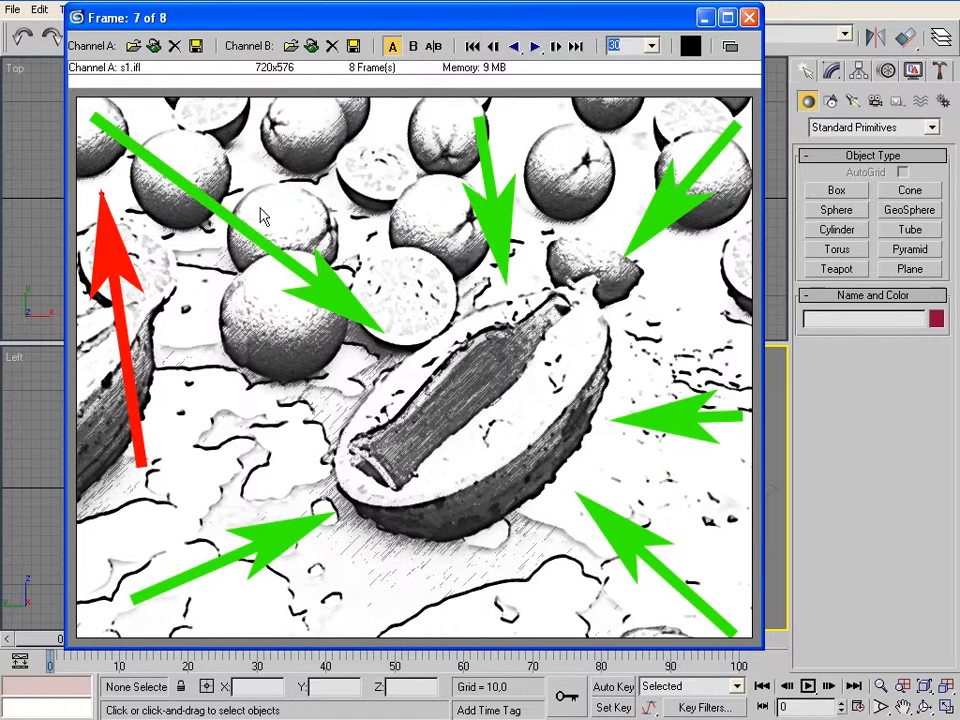
mouse_move(212, 232)
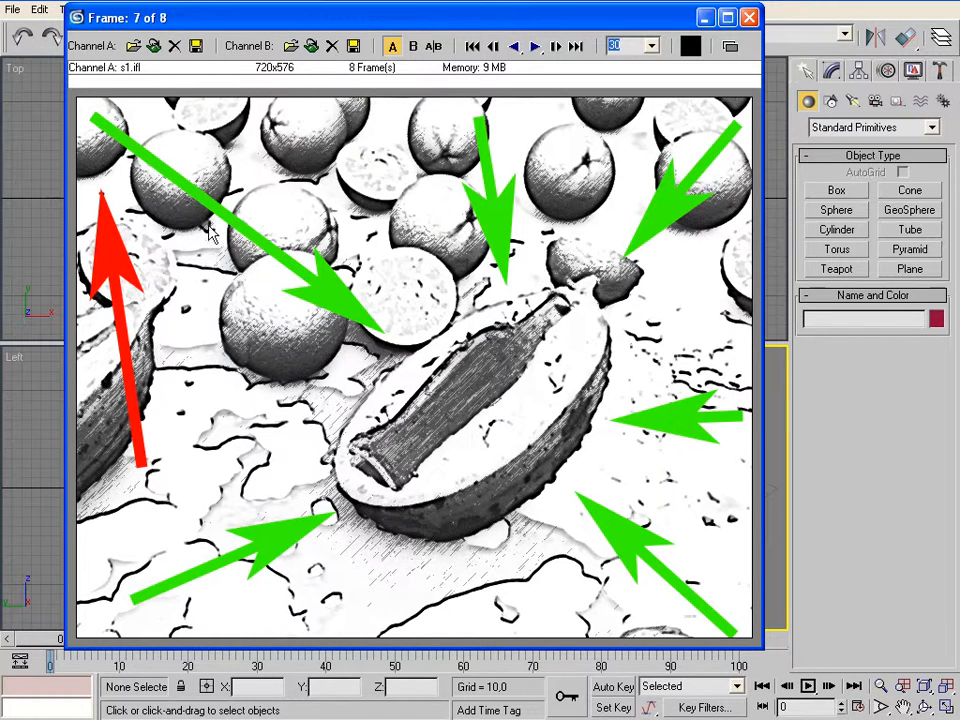
mouse_move(336, 370)
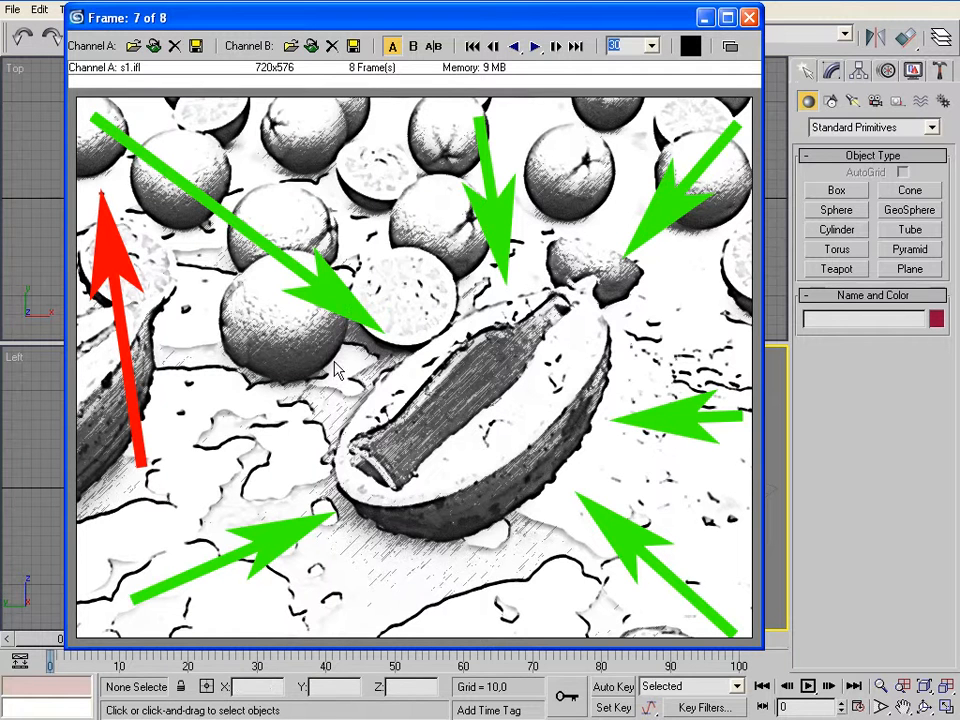
mouse_move(530, 448)
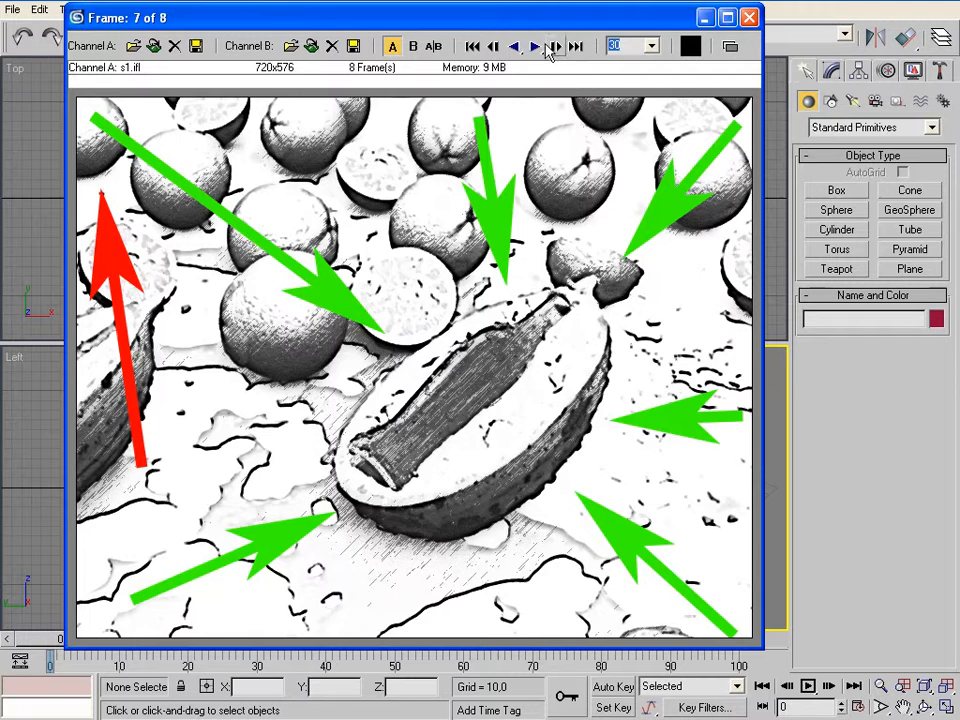
Step: Advance to the final frame 8, the close-up of the bottle lying in the halved melon
left_click(556, 46)
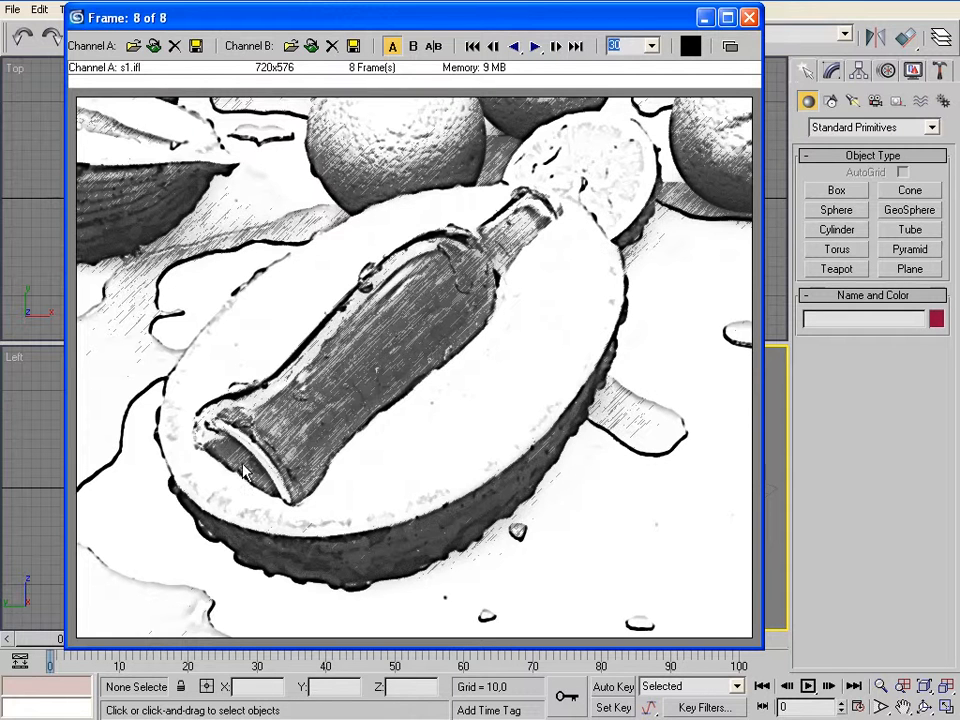
mouse_move(588, 248)
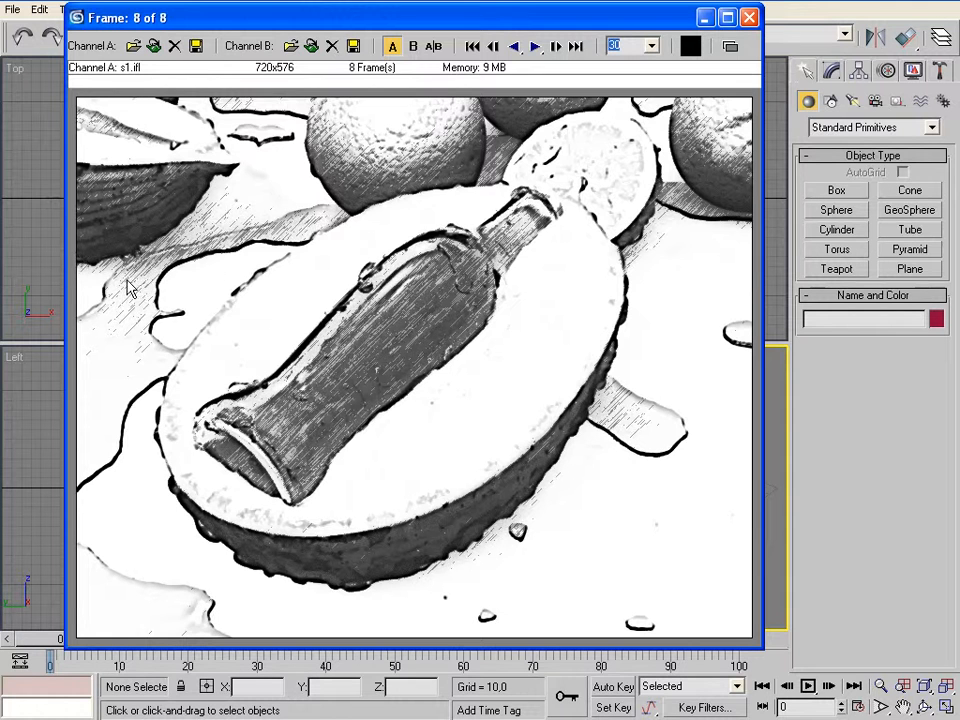
mouse_move(218, 206)
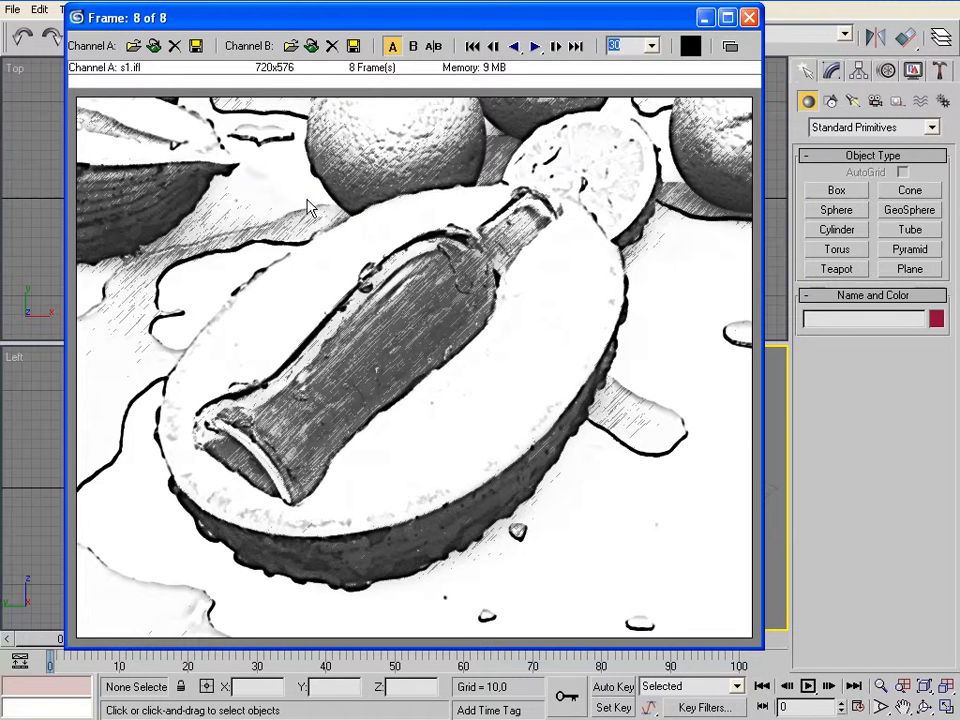
mouse_move(122, 388)
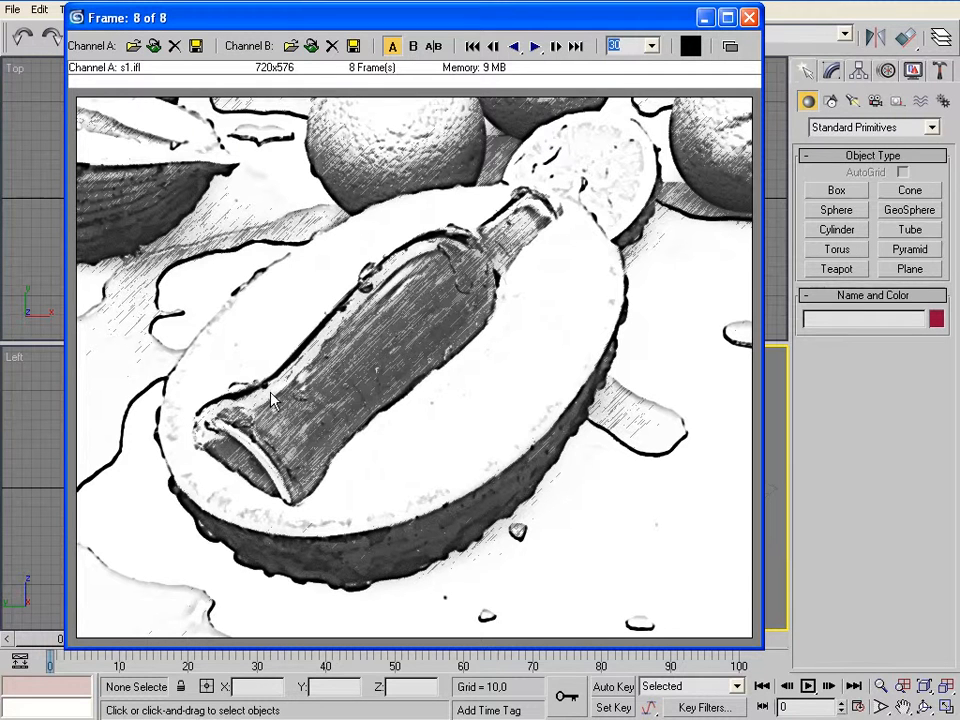
mouse_move(420, 250)
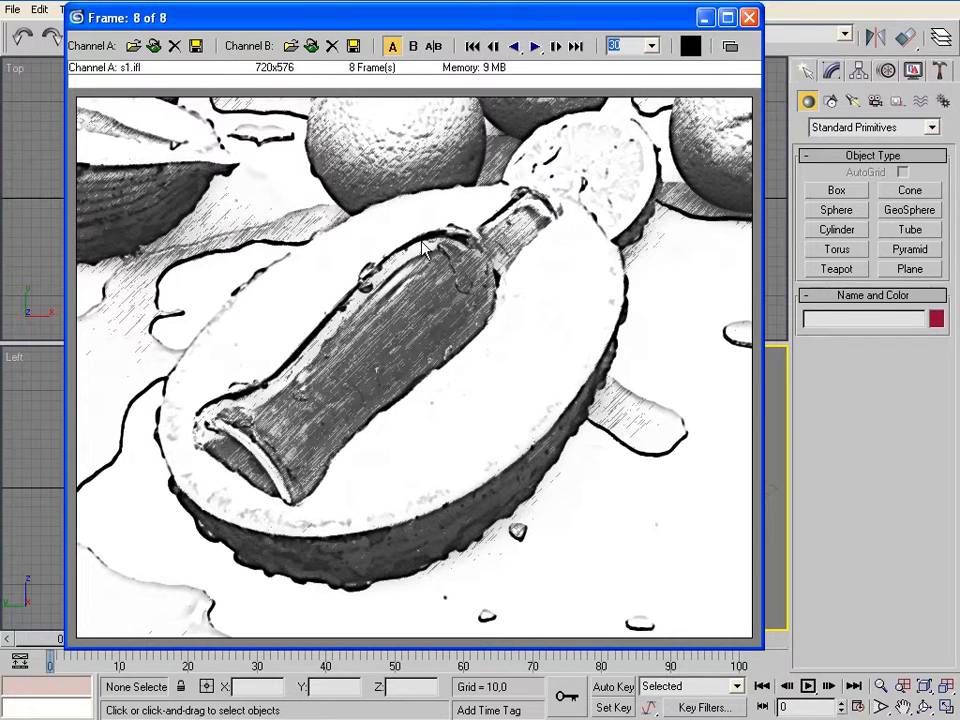